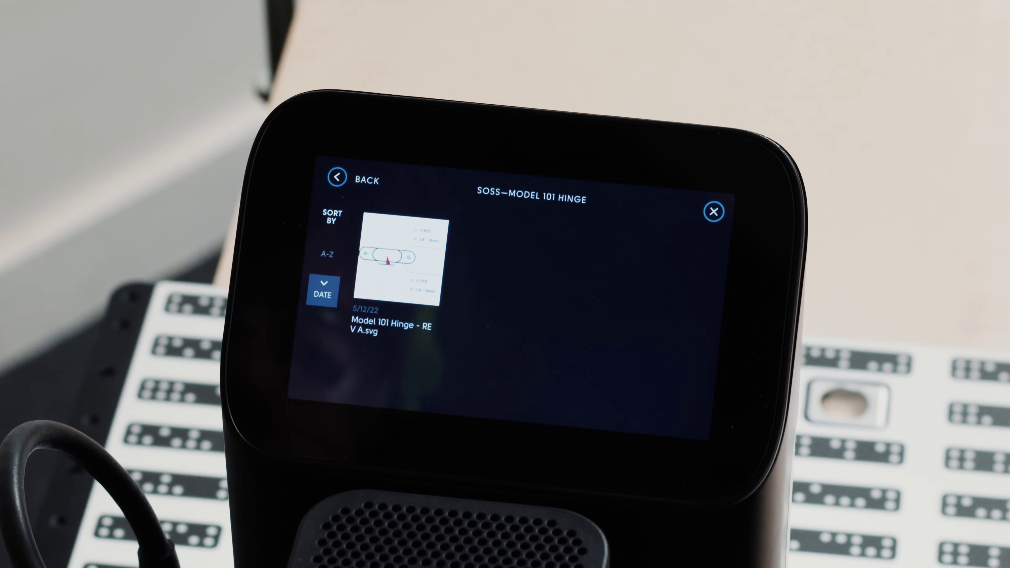
Step: Import L-37 Offset Pivot Hinge - REV B.svg and place it below the BRUSSO L-37 label at X 0.500, Y 0.000 in
click(399, 261)
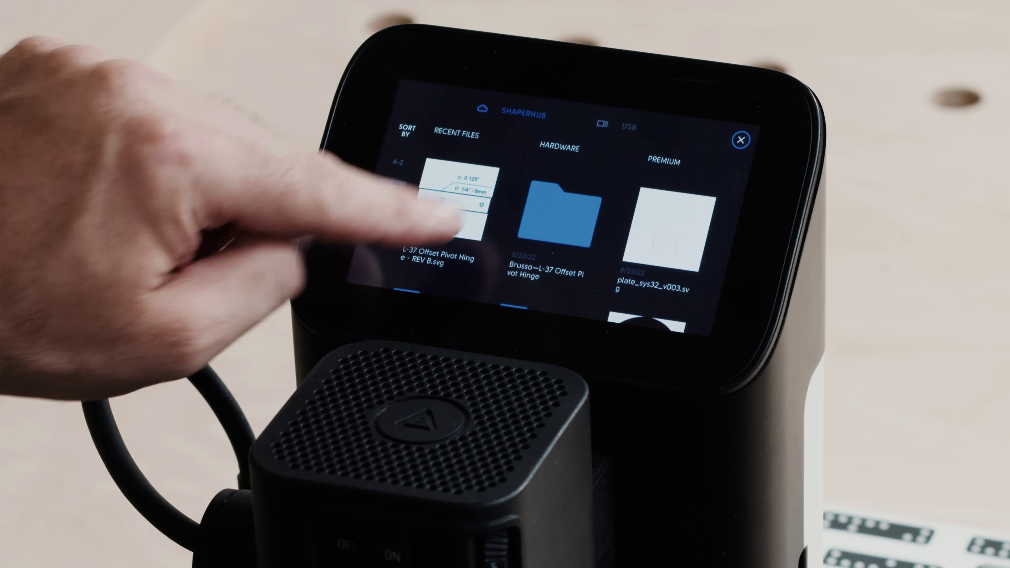
click(451, 206)
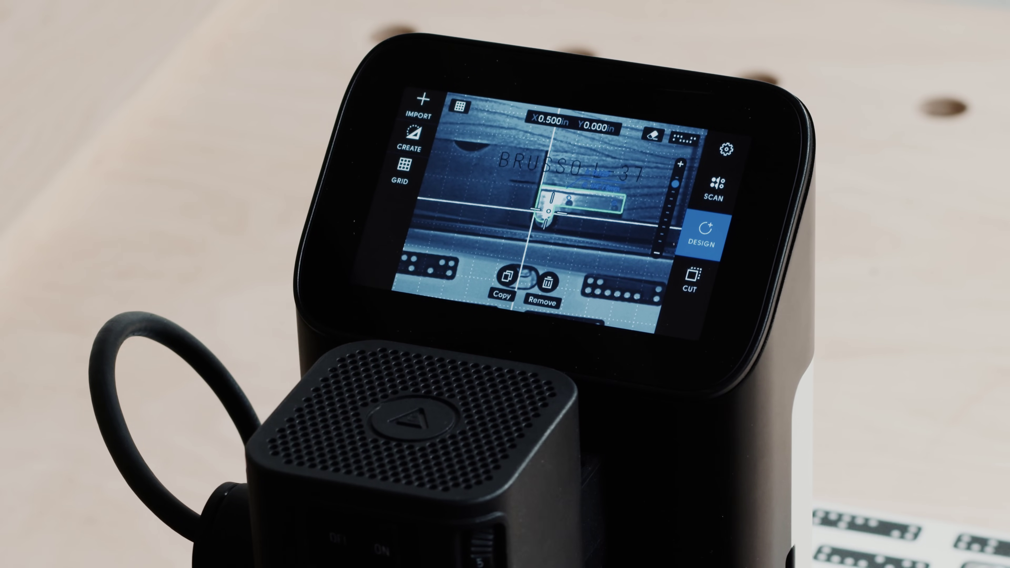